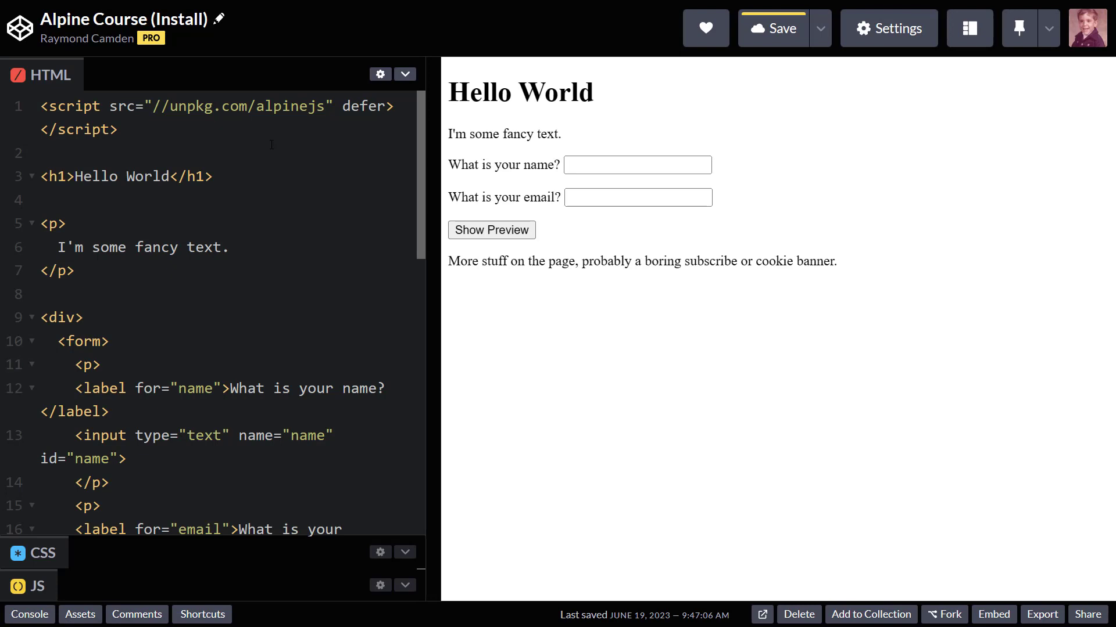
- Save the pen with the unpkg Alpine.js script tag and leave the caret on the line below it
click(43, 152)
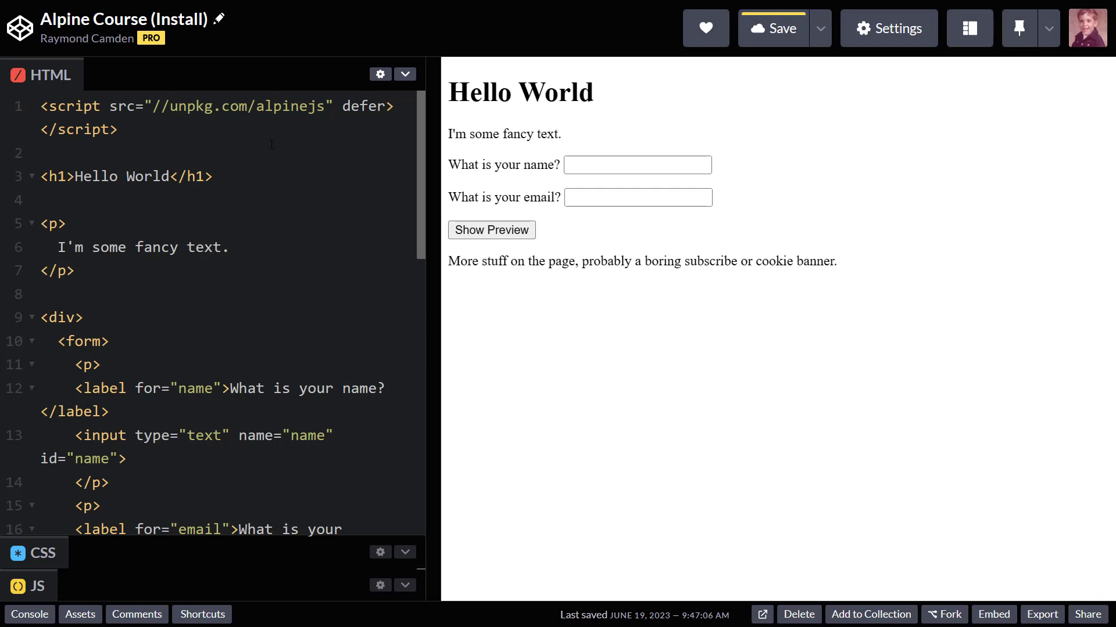
click(781, 27)
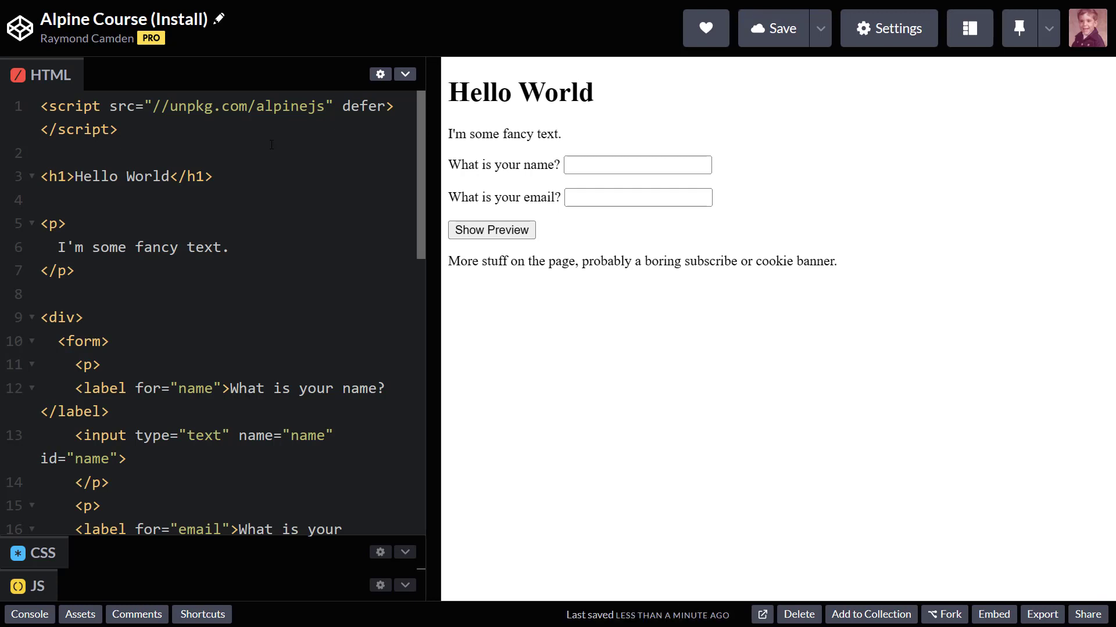
click(43, 153)
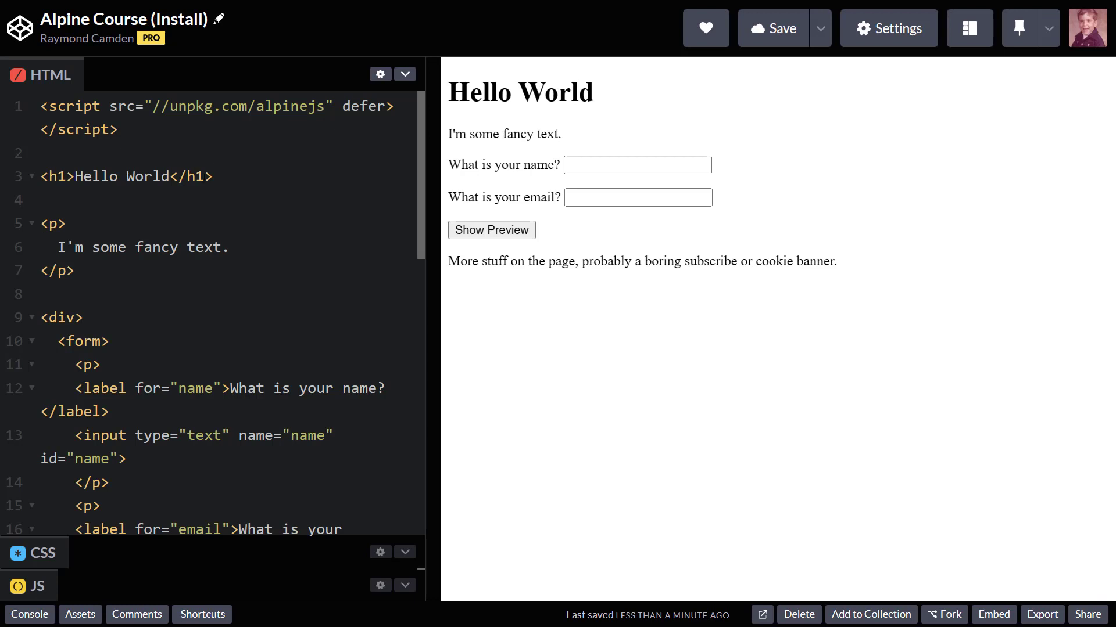
click(45, 153)
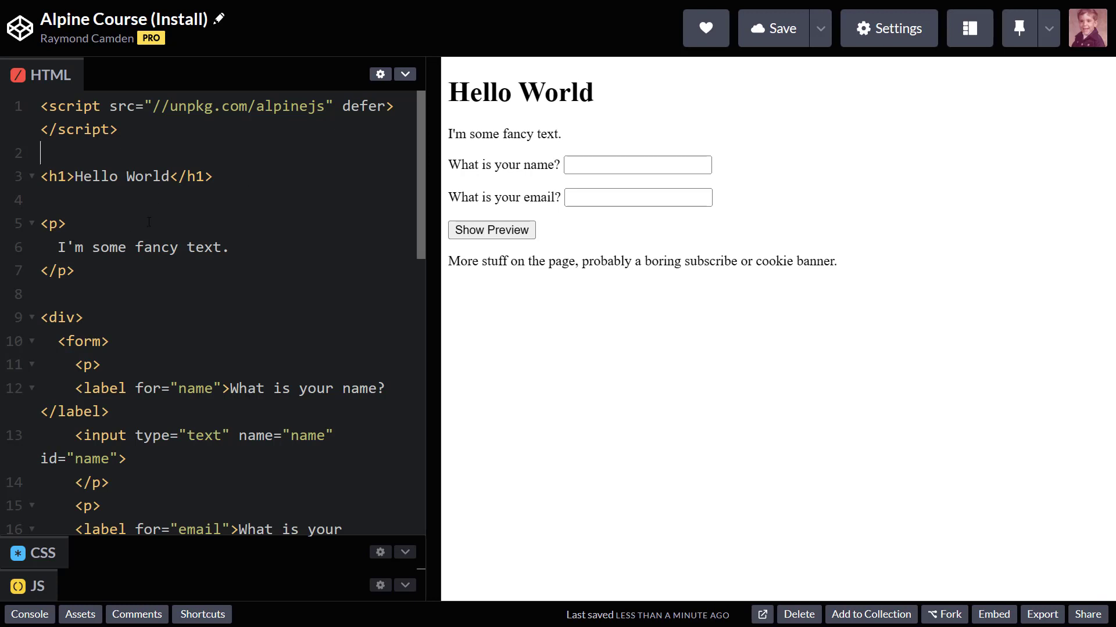
scroll(down, 3)
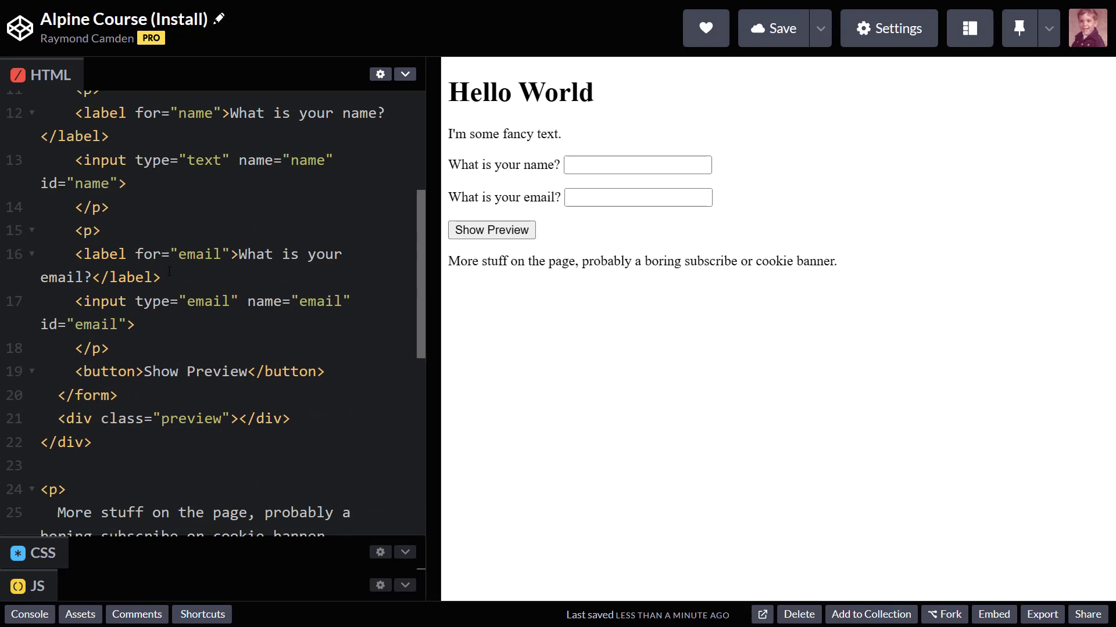
scroll(up, 3)
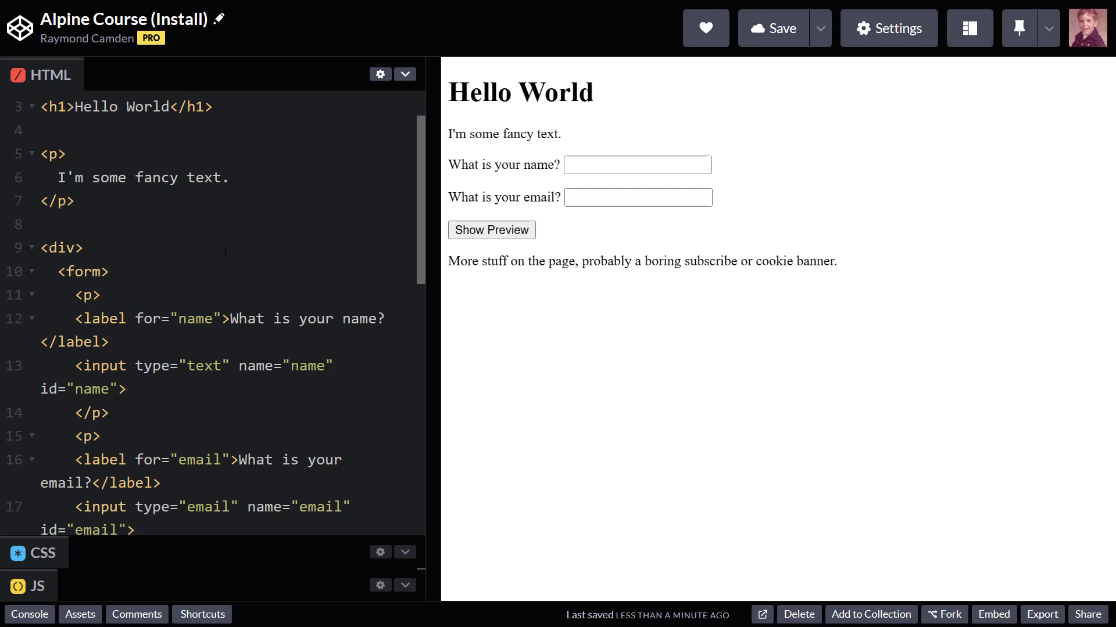
scroll(down, 3)
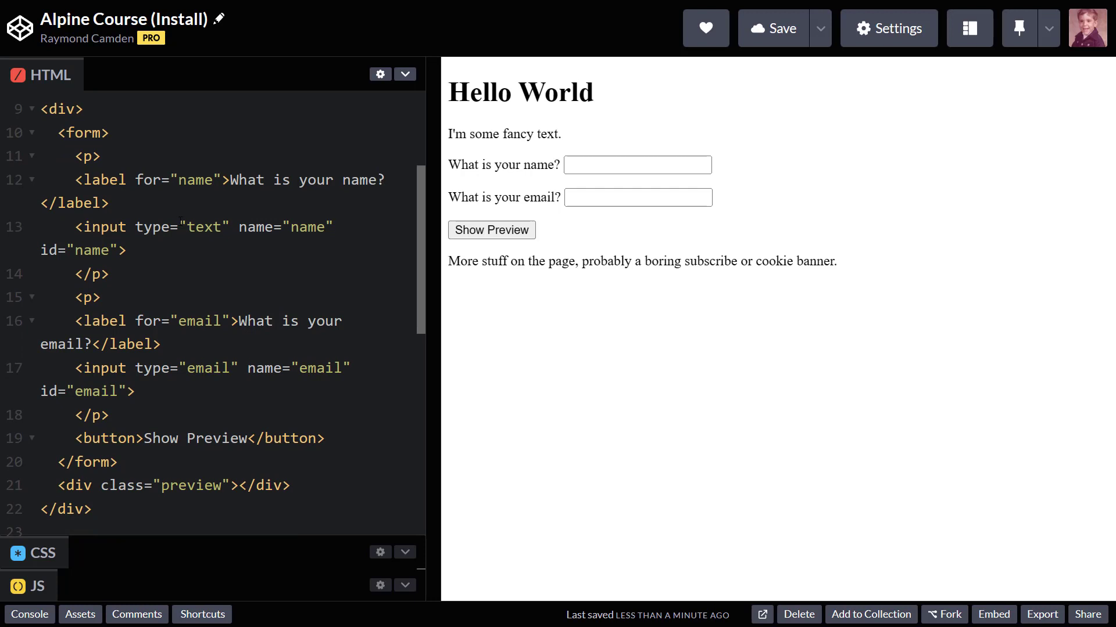
scroll(down, 3)
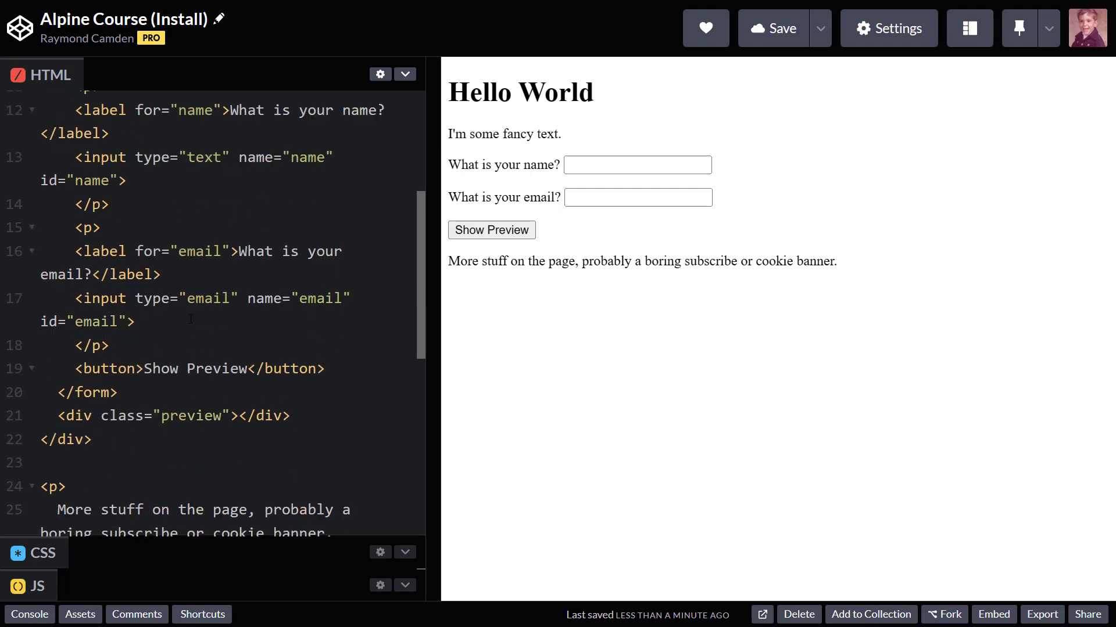
scroll(up, 3)
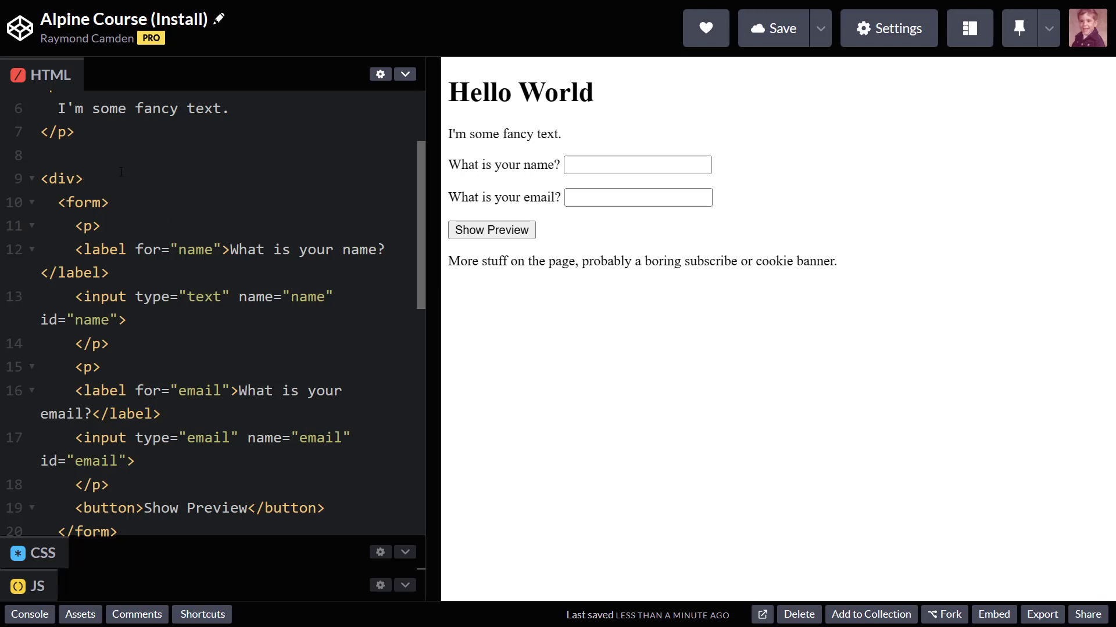
- Give the div wrapping the form an x-data attribute and save to re-run the preview
text(x-data)
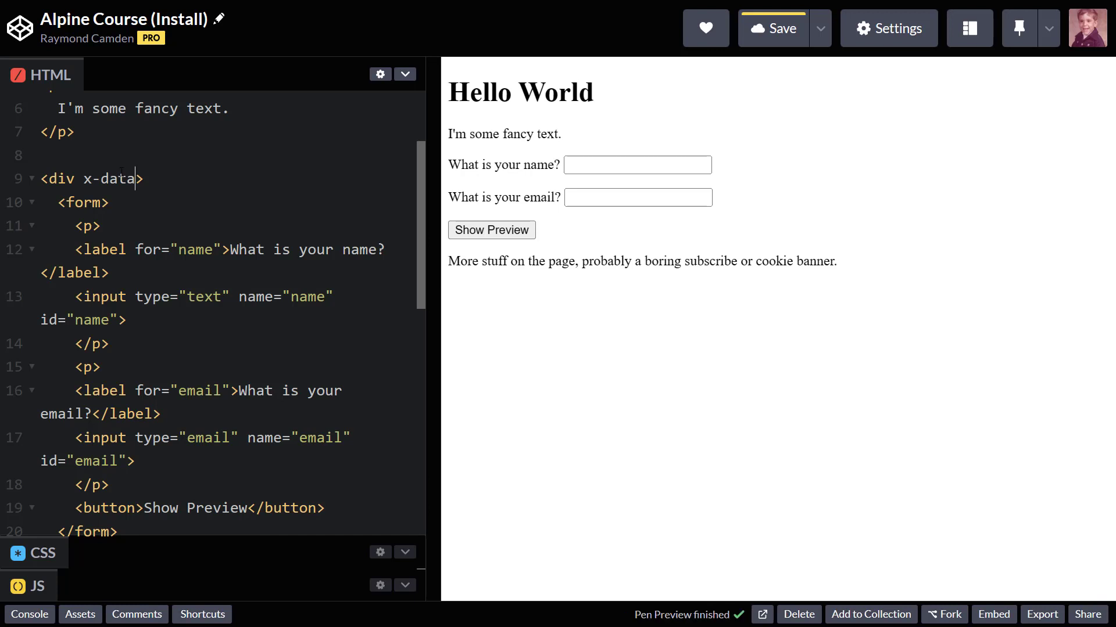
click(772, 28)
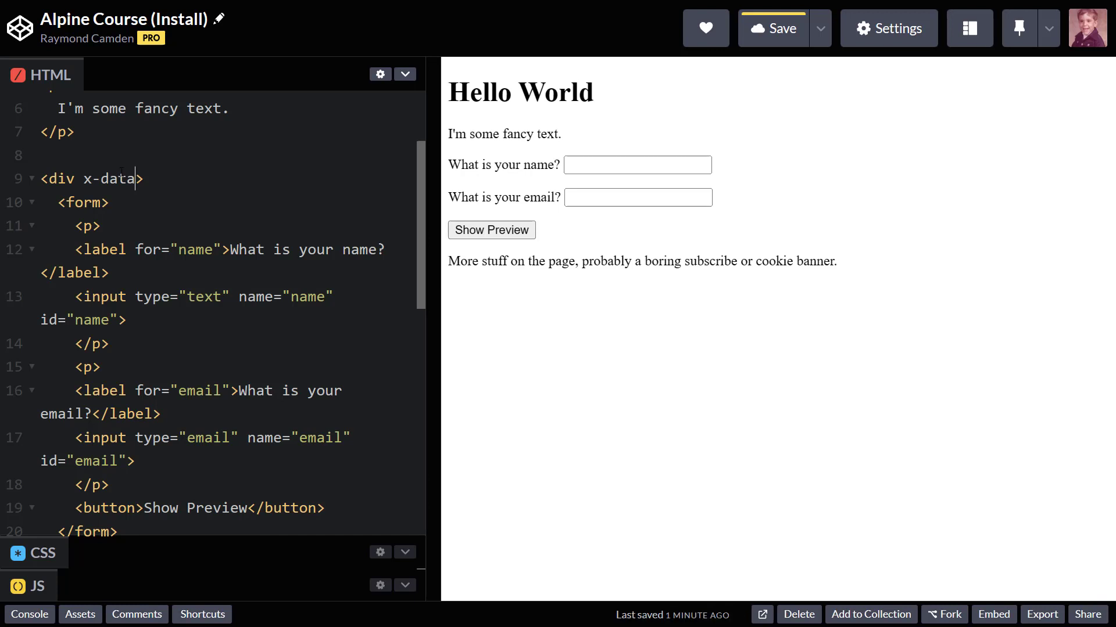